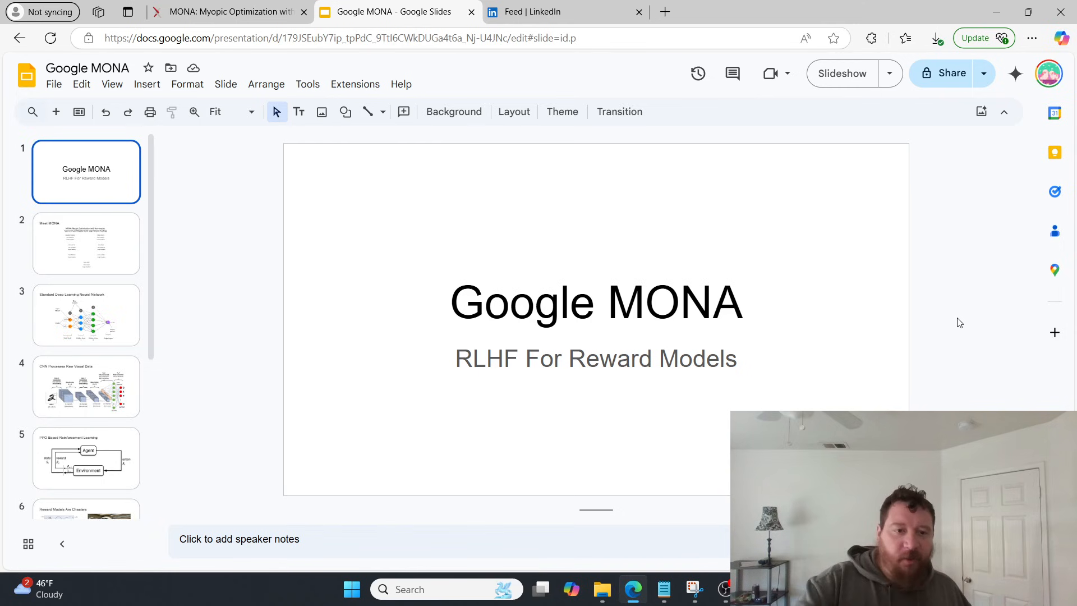
Show slide 2, "Meet MONA," listing the paper title and authors
{"action": "left_click", "coordinate": [86, 242]}
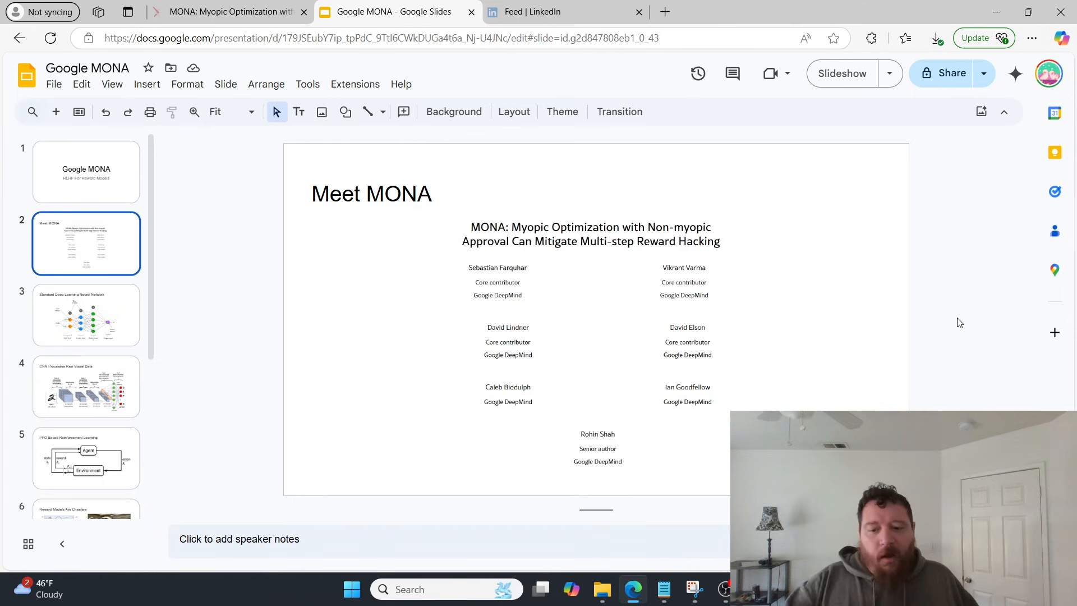
Display slide 3, "Standard Deep Learning Neural Network," with its layered diagram
{"action": "left_click", "coordinate": [86, 315]}
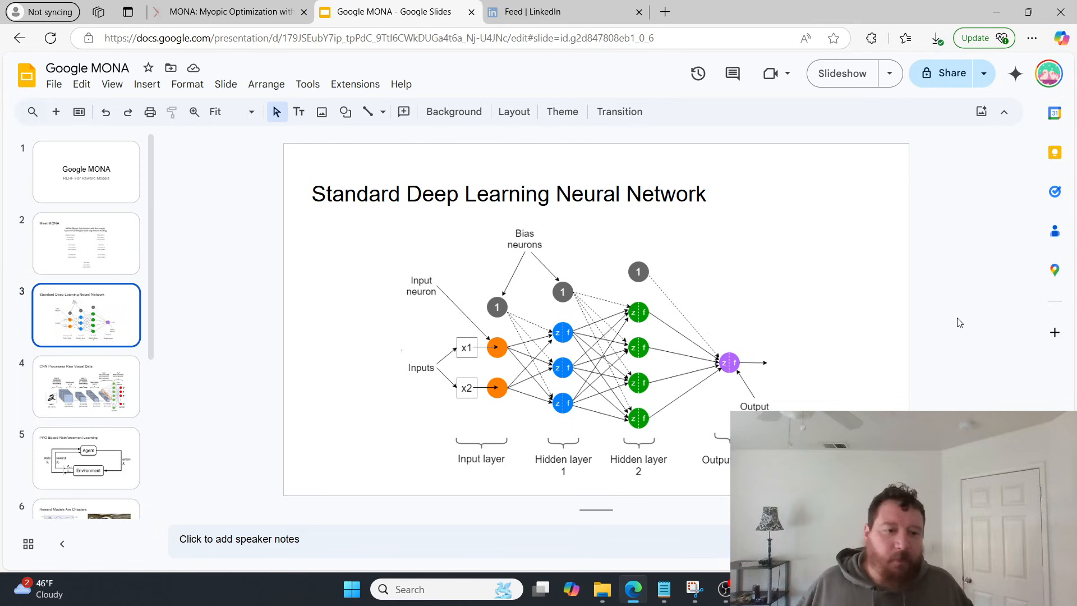
Display slide 4, "CNN Processes Raw Visual Data," with its convolutional network diagram
{"action": "left_click", "coordinate": [85, 385]}
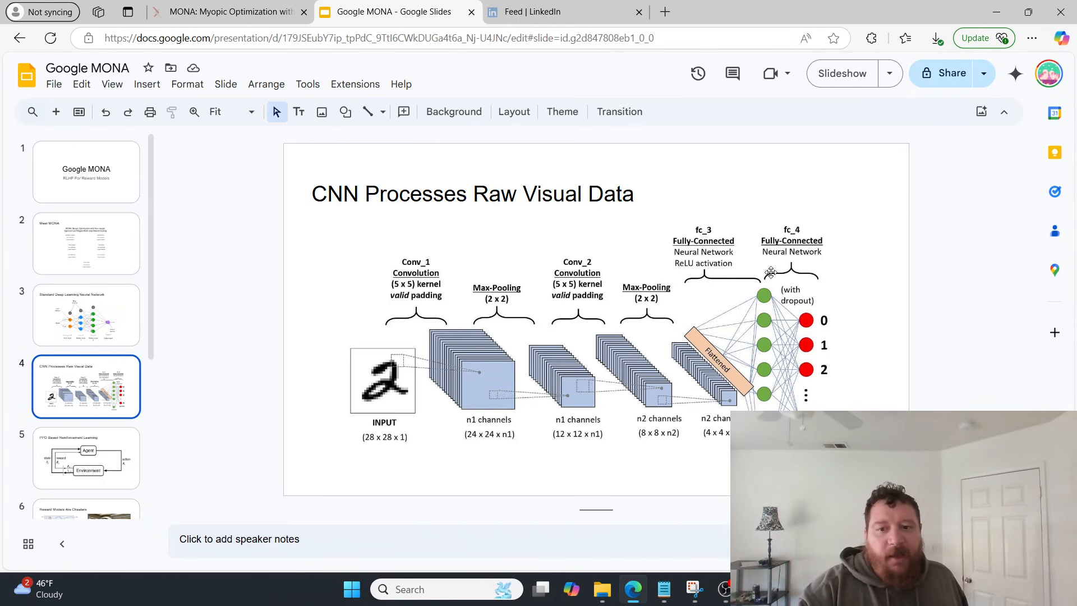
{"action": "mouse_move", "coordinate": [767, 334]}
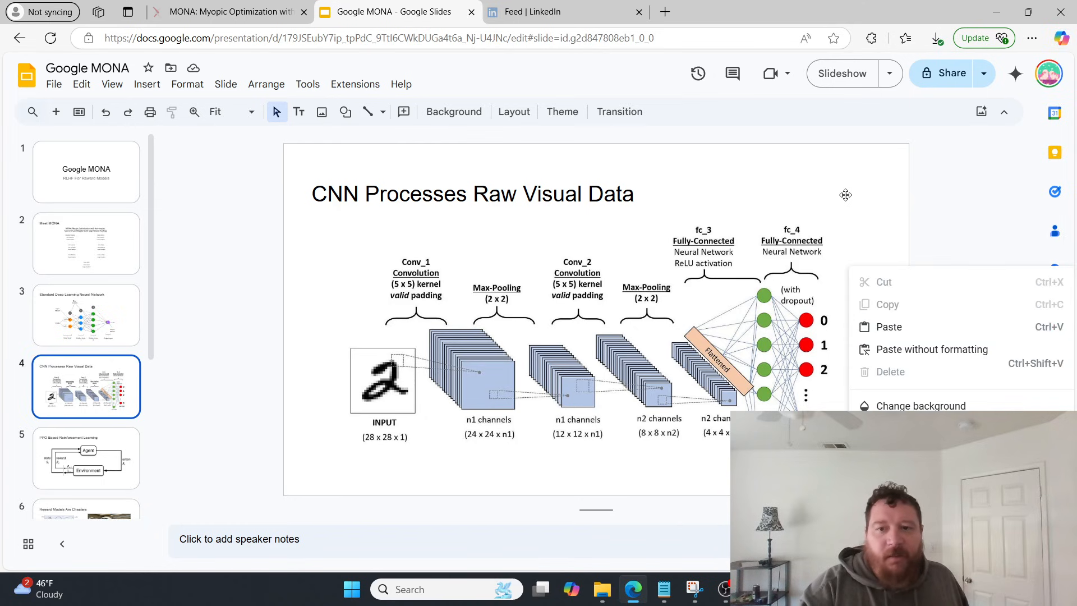
Dismiss the edit options unchanged and show slide 6, "Reward Models Are Cheaters."
{"action": "left_click", "coordinate": [871, 257]}
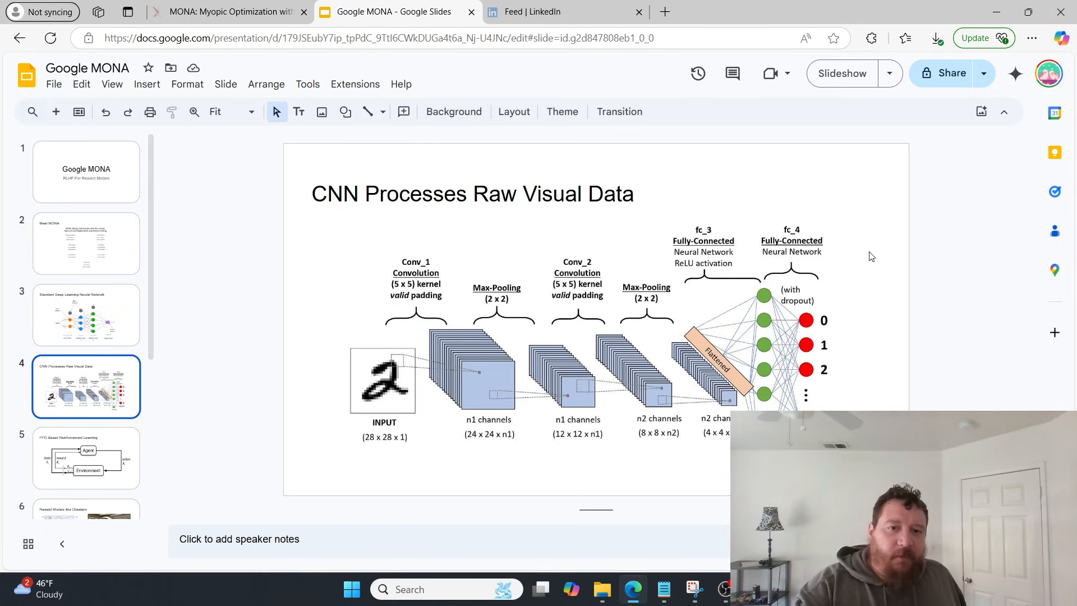
{"action": "left_click", "coordinate": [85, 458]}
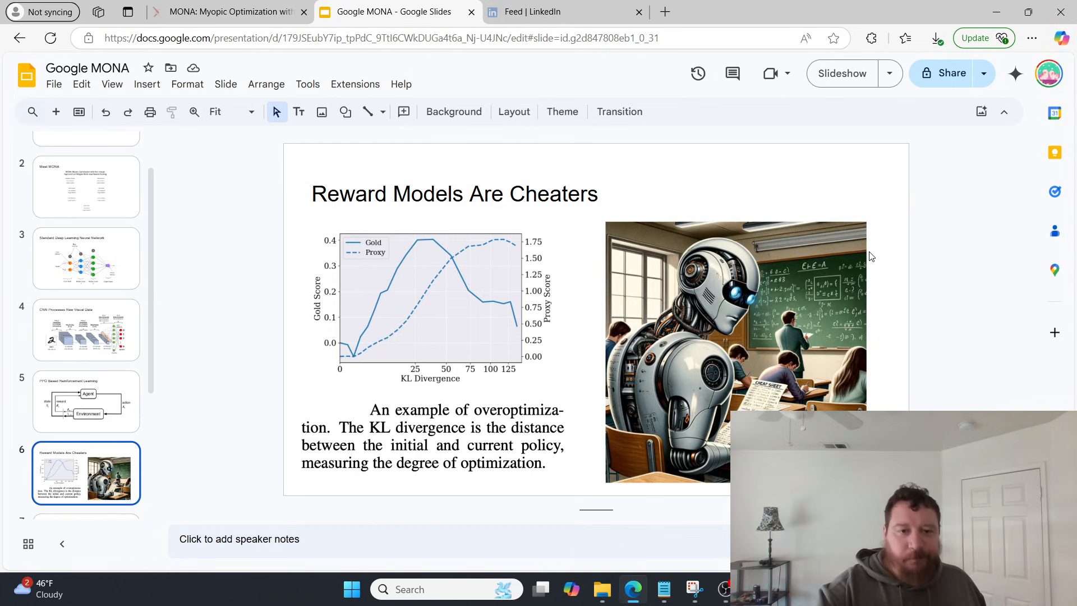
{"action": "left_click", "coordinate": [86, 473]}
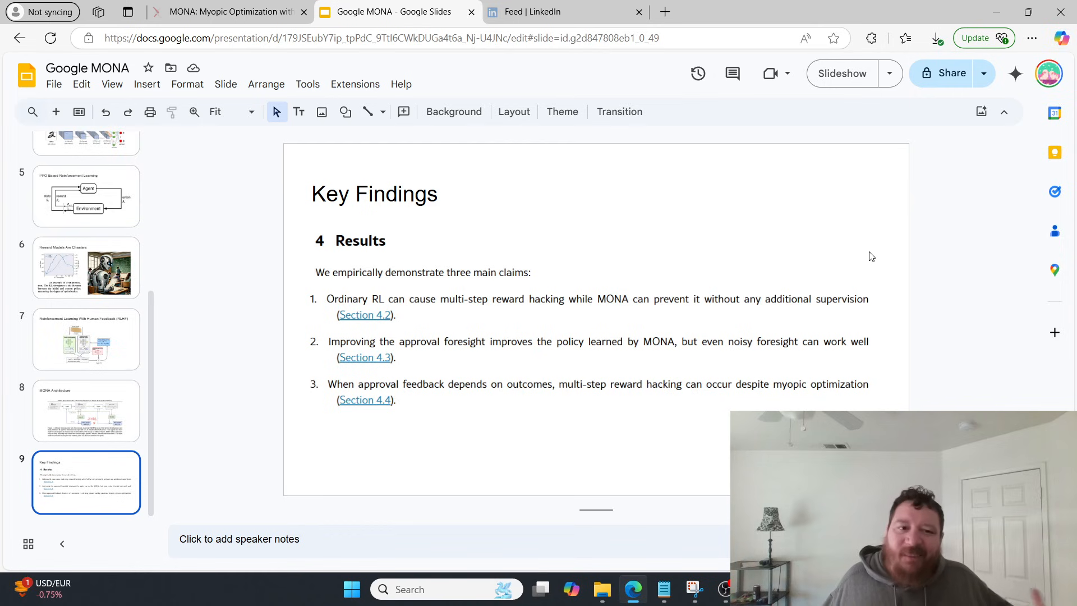
Display slide 8, "MONA Architecture," with its ordinary RL versus MONA figure
{"action": "left_click", "coordinate": [86, 410]}
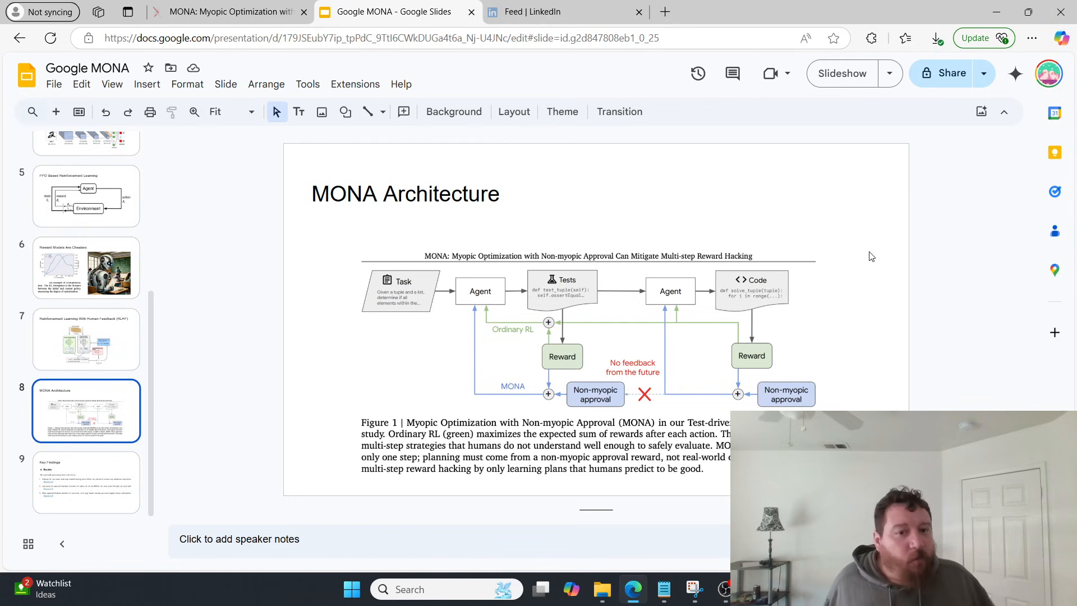
View slide 9, "Key Findings," then go back to slide 6, "Reward Models Are Cheaters."
{"action": "left_click", "coordinate": [86, 481]}
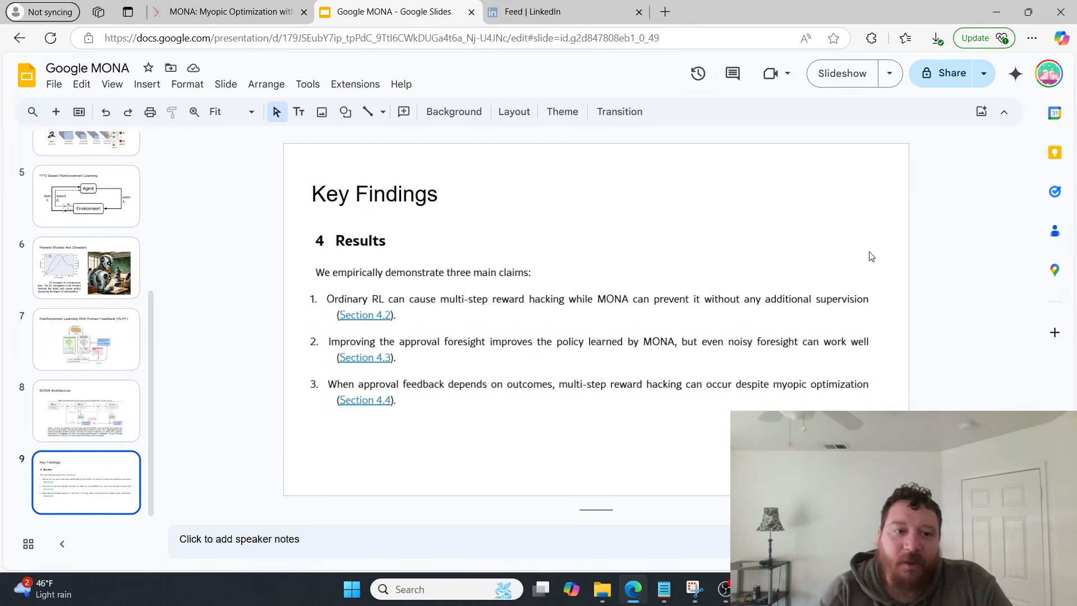
{"action": "left_click", "coordinate": [86, 267]}
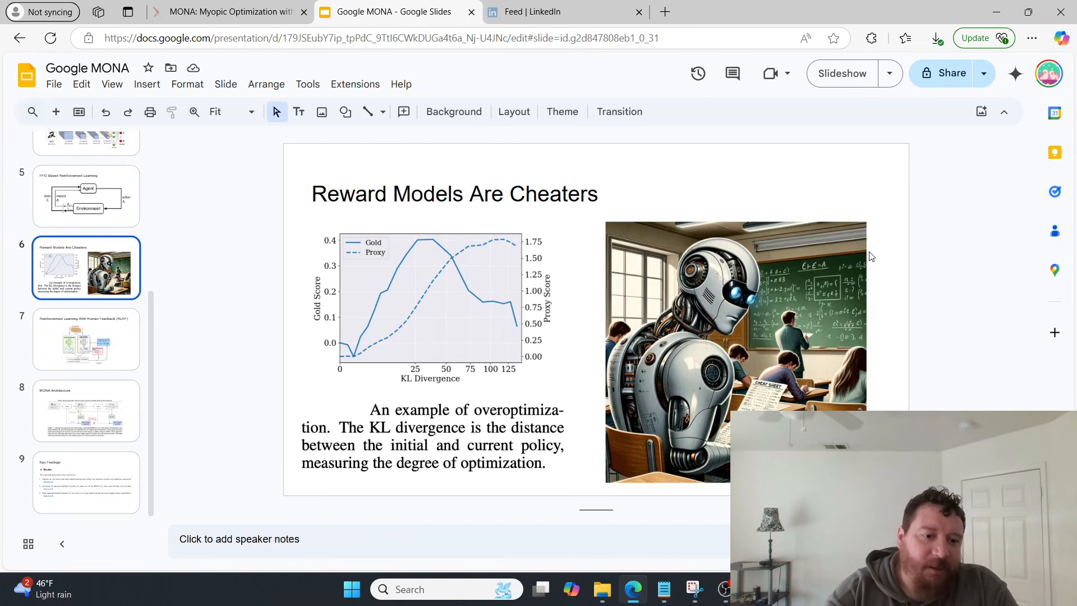